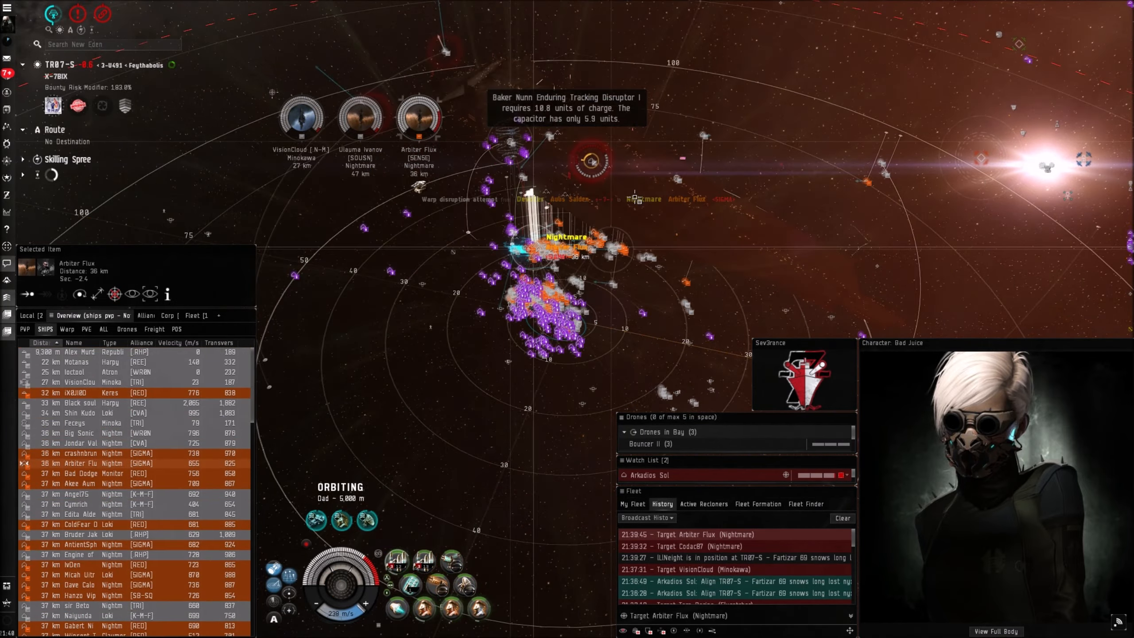
# Switch from orbiting to keeping the ship 1,000 m from the watched fleetmate
pyautogui.rightClick(419, 115)
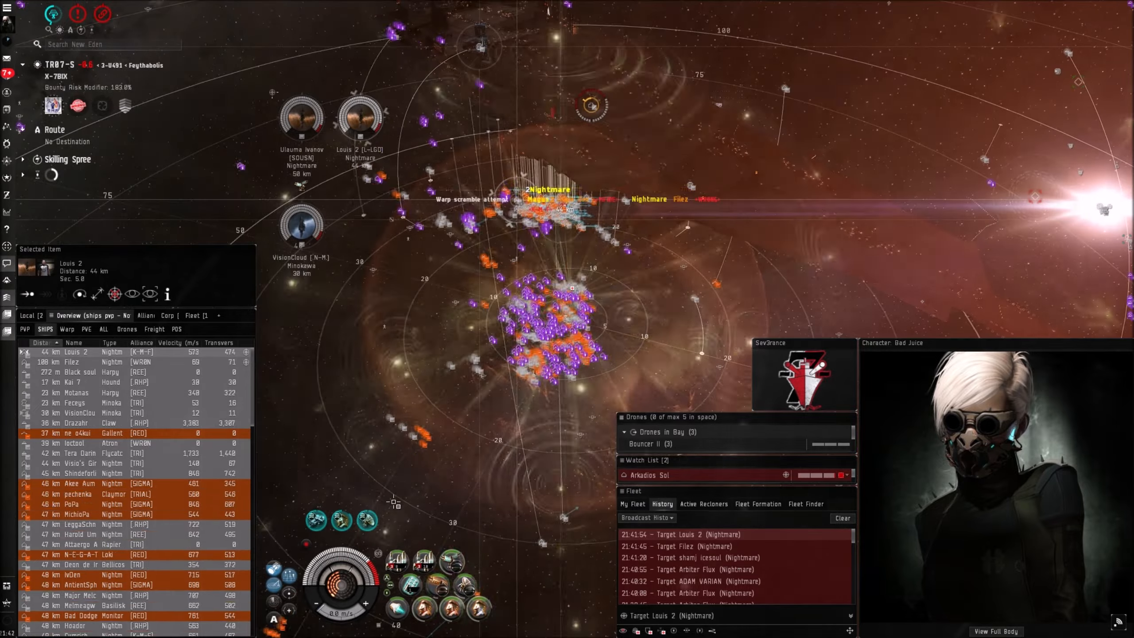
pyautogui.rightClick(647, 476)
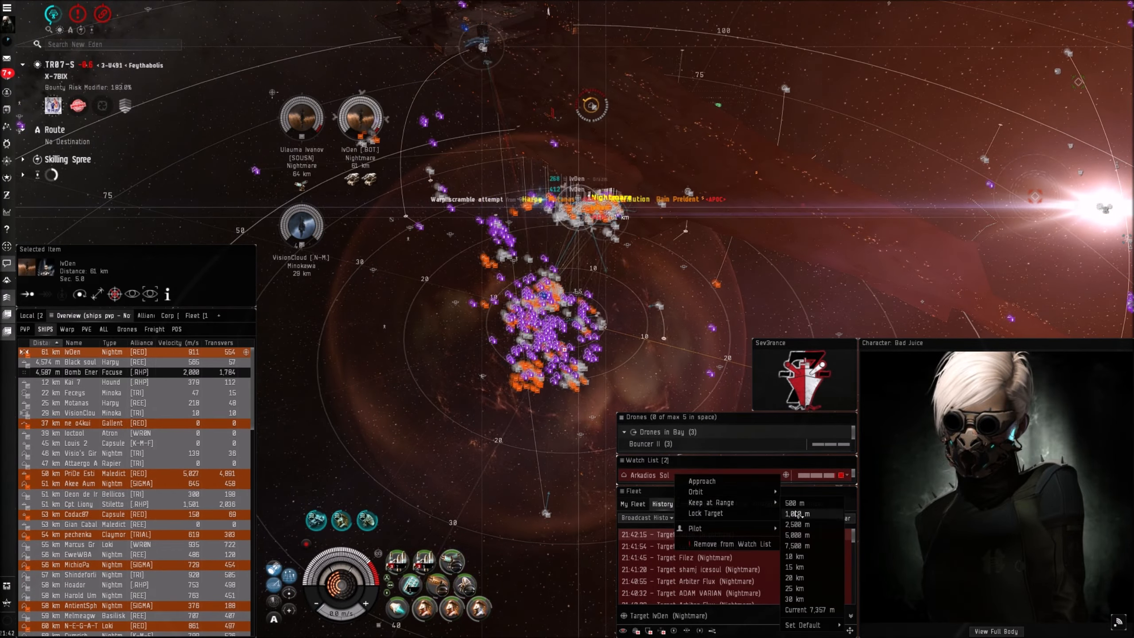
pyautogui.click(799, 513)
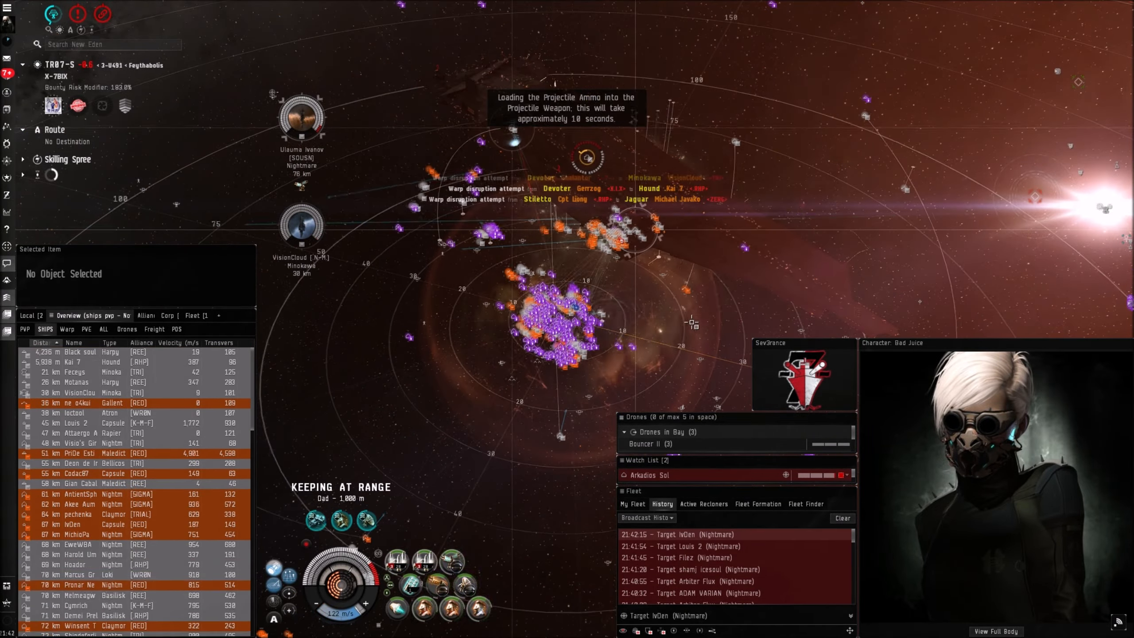